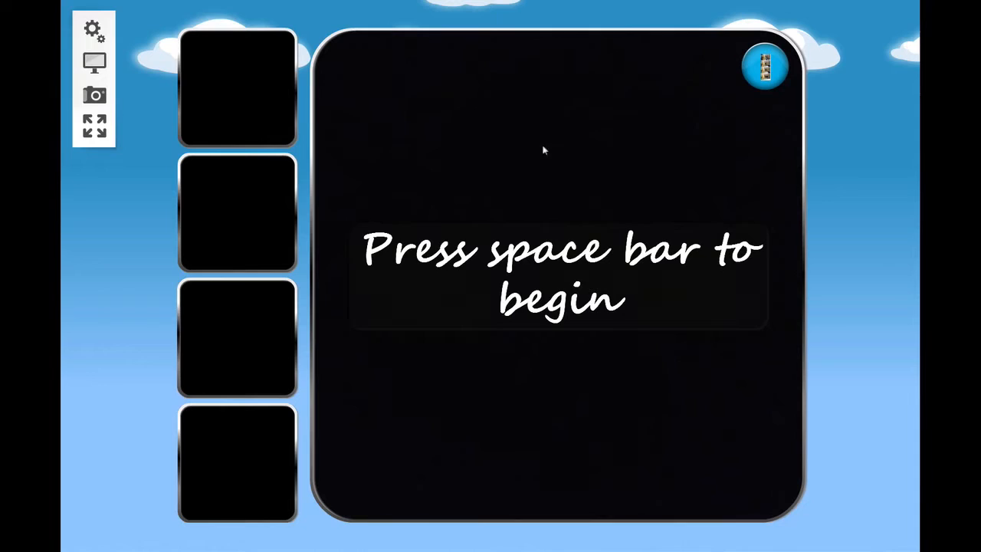
Bring up the Sparkbooth settings window from the gear icon, landing on About.
{"action": "left_click", "coordinate": [94, 31]}
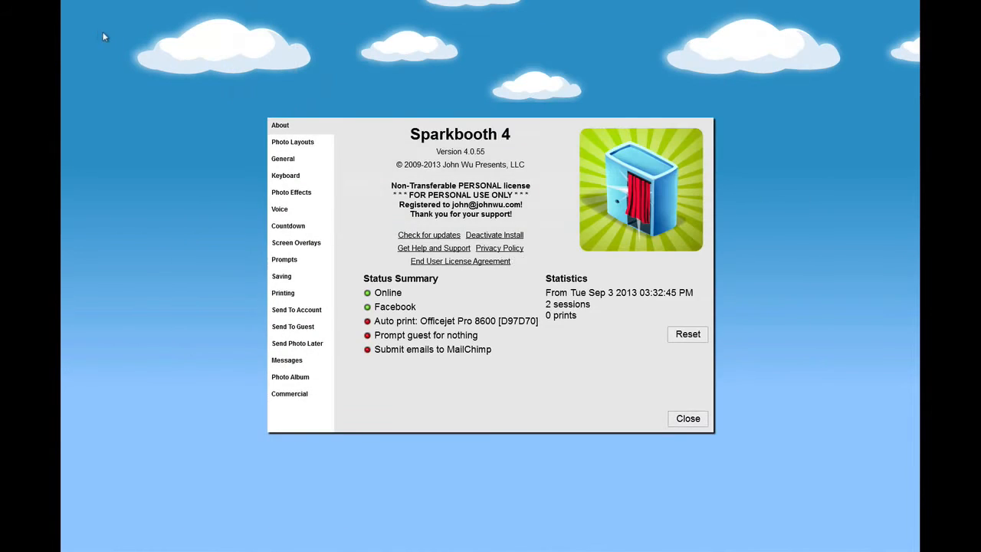
Edit the 1 x 3 Duplicate + Logo, 4 x 6 Portrait layout from Photo Layouts.
{"action": "left_click", "coordinate": [292, 141]}
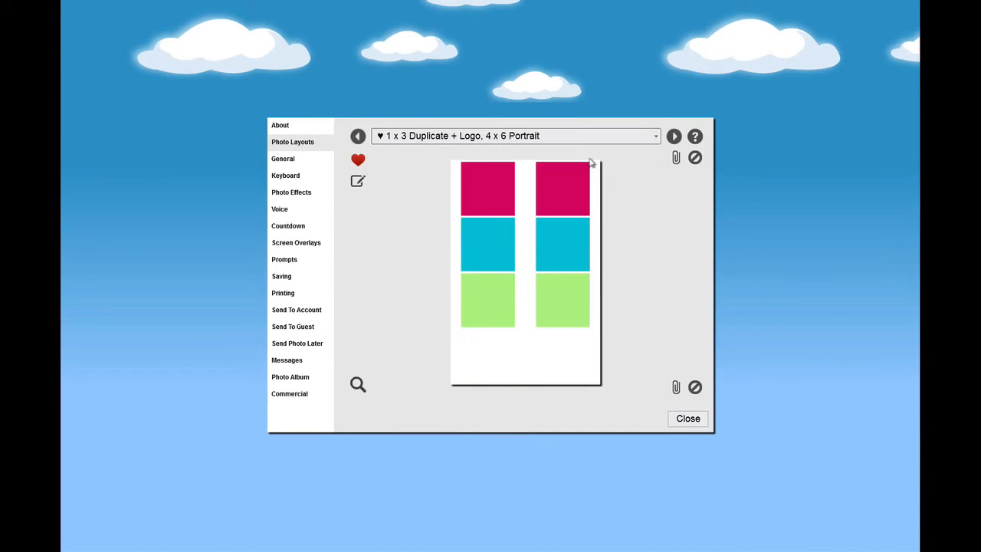
{"action": "left_click", "coordinate": [357, 181]}
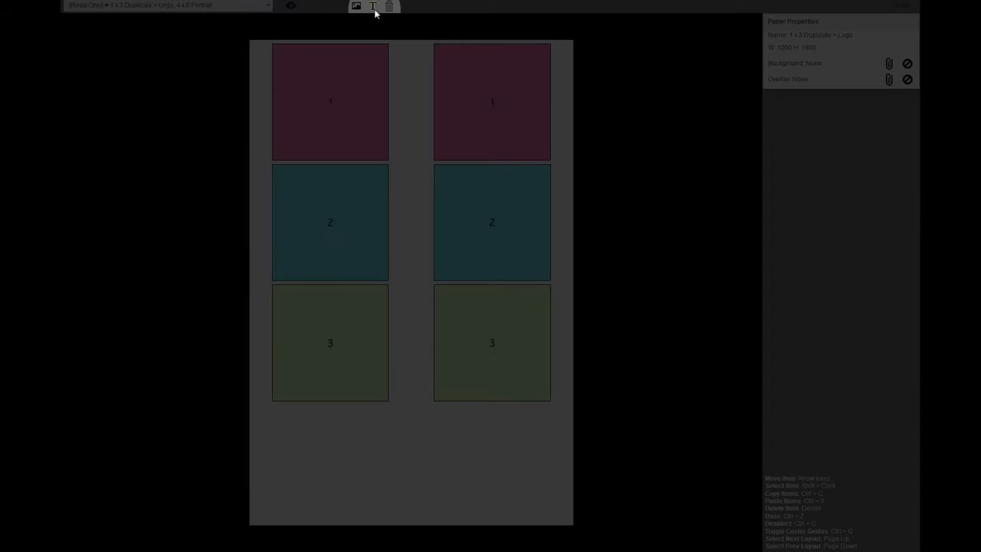
Add a new text item reading 'Happy Birthday!' between the photo slots.
{"action": "left_click", "coordinate": [372, 6]}
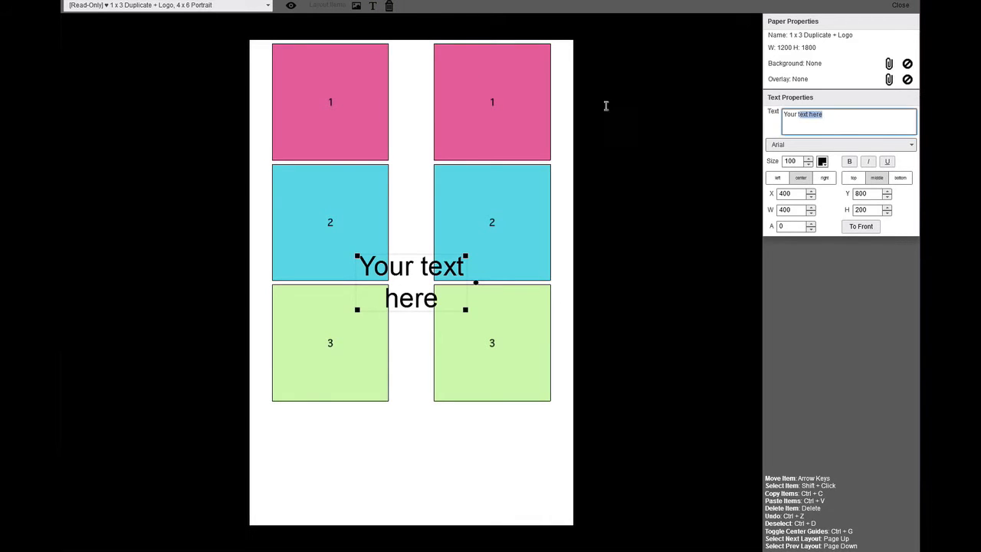
{"action": "type", "text": "Happy"}
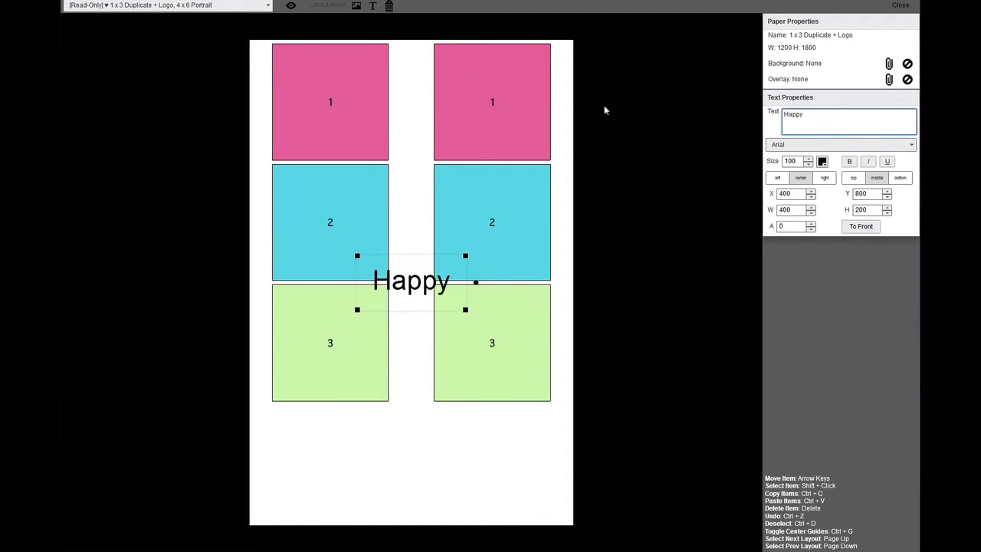
{"action": "type", "text": "Birthday!"}
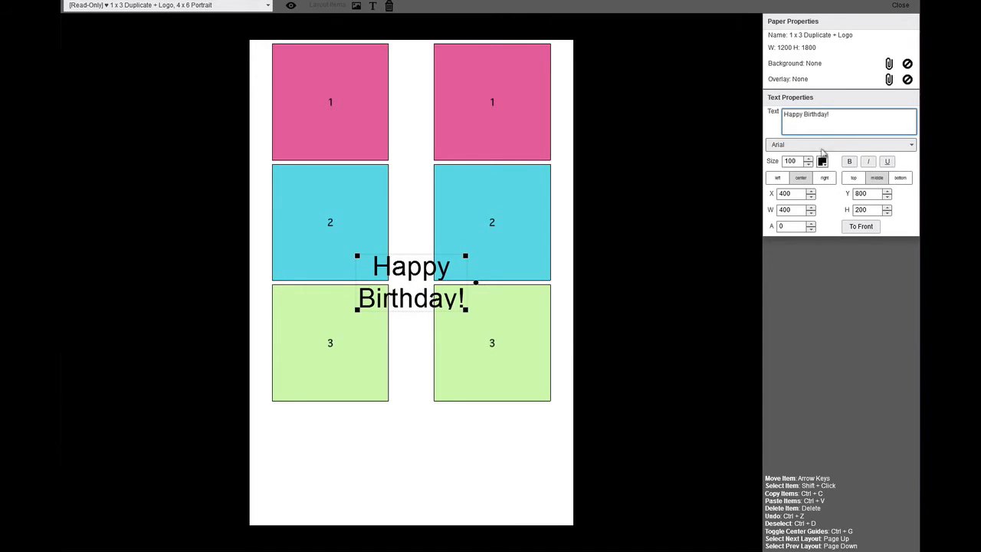
Set the 'Happy Birthday!' text to Segoe Print at size 50.
{"action": "left_click", "coordinate": [910, 144]}
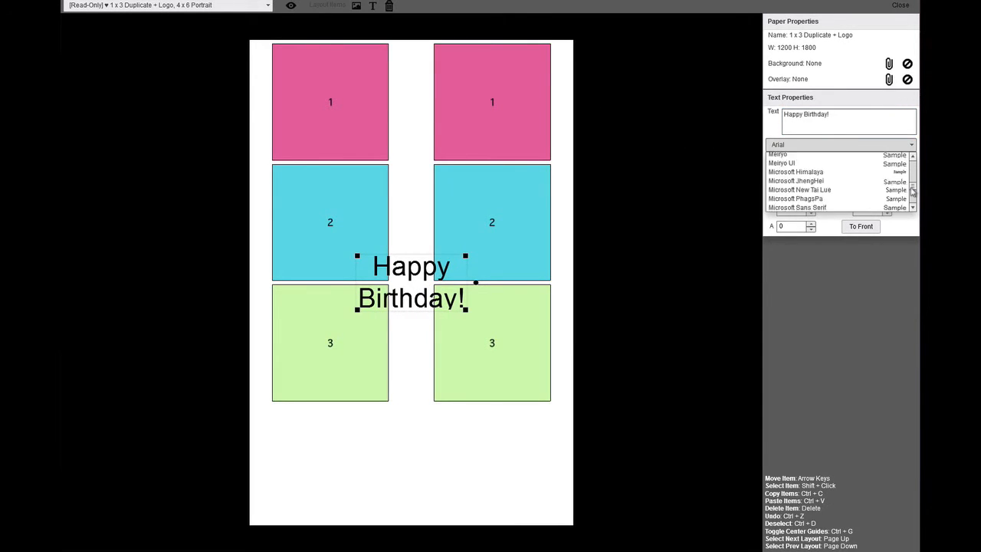
{"action": "scroll", "scroll_direction": "down", "scroll_amount": 3}
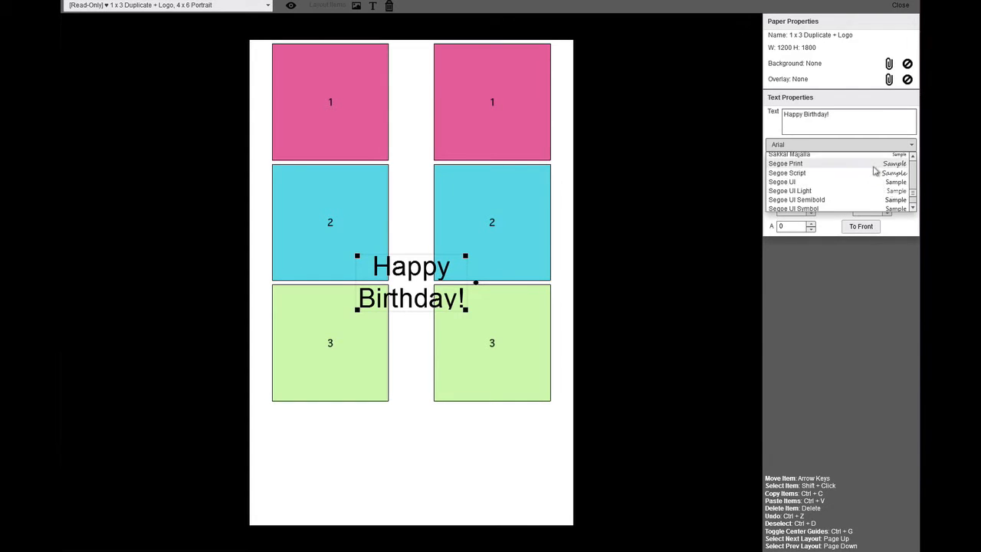
{"action": "left_click", "coordinate": [786, 164]}
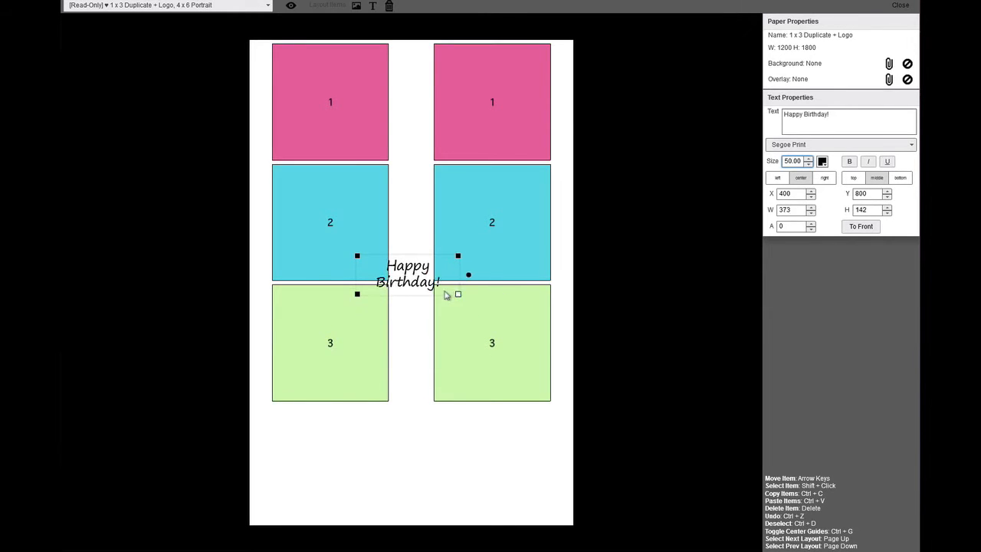
Move the 'Happy Birthday!' text beneath the left column of photo slots.
{"action": "left_click_drag", "start_coordinate": [409, 273], "coordinate": [328, 426]}
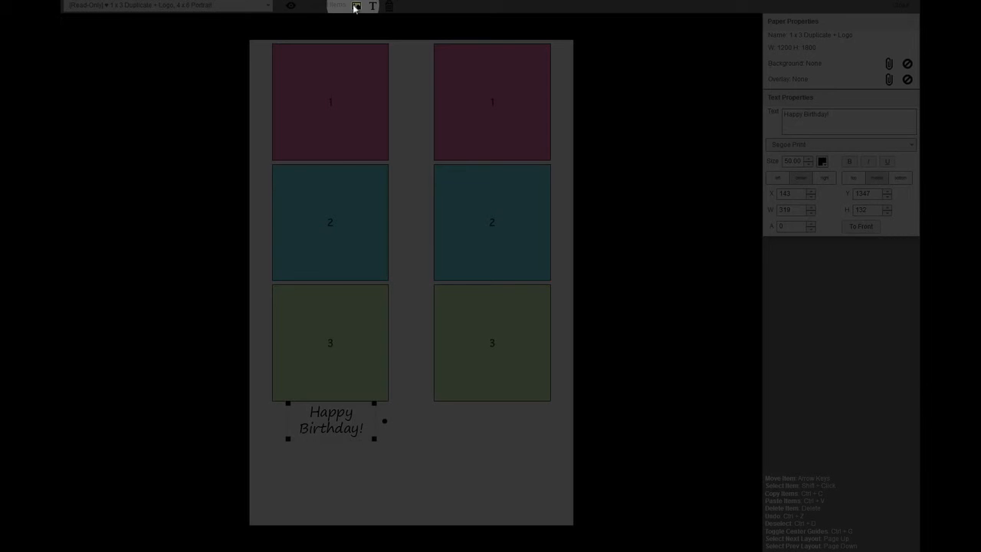
Add the birthday cake image and position it just under the text.
{"action": "left_click", "coordinate": [356, 7]}
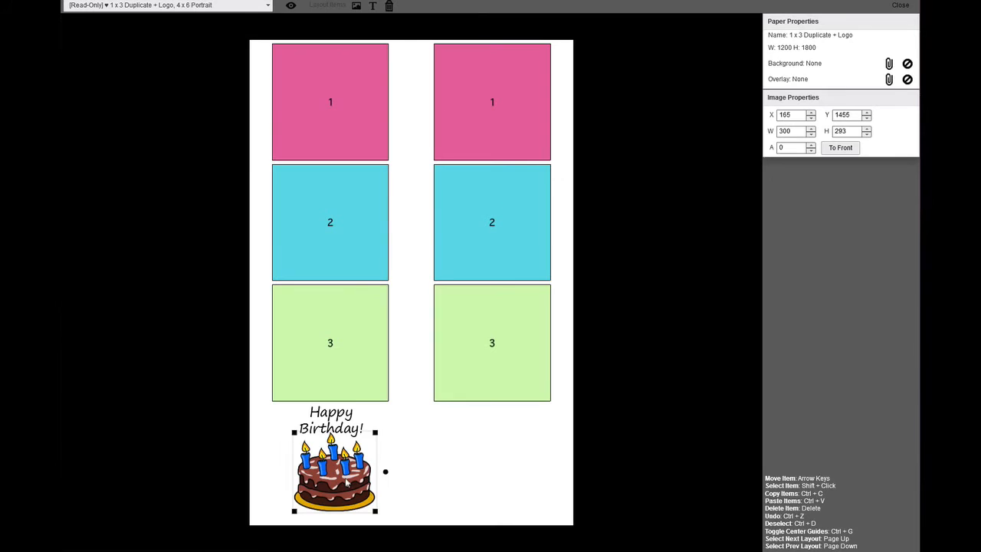
{"action": "left_click_drag", "start_coordinate": [345, 483], "coordinate": [333, 475]}
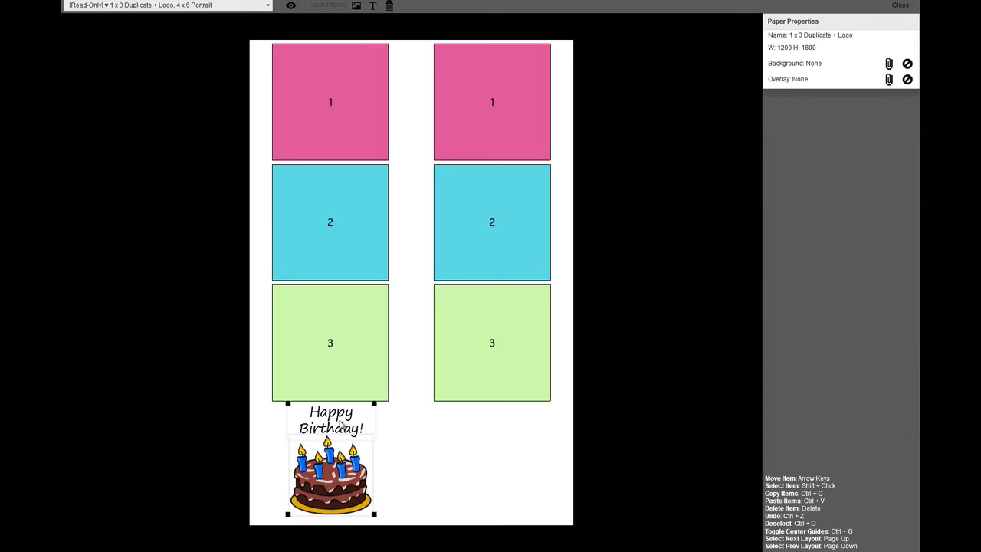
{"action": "mouse_move", "coordinate": [493, 431]}
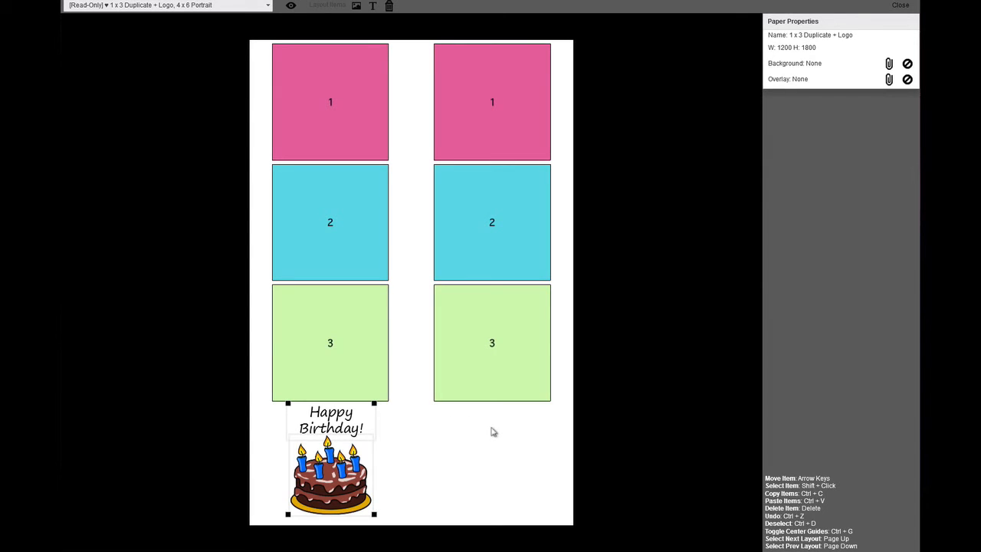